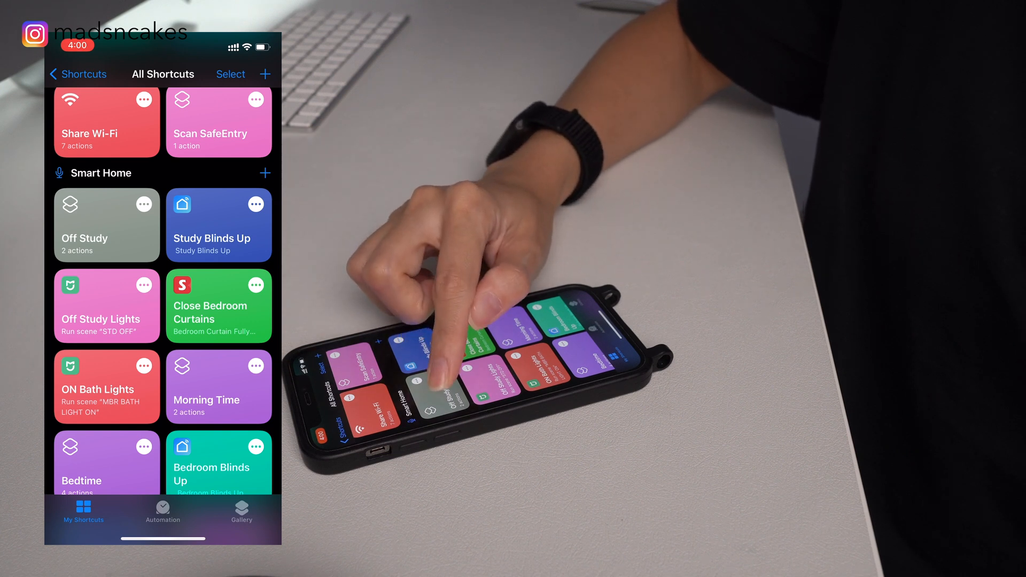
- Add SwitchBot's Fully Opened curtain command to Siri
click(106, 225)
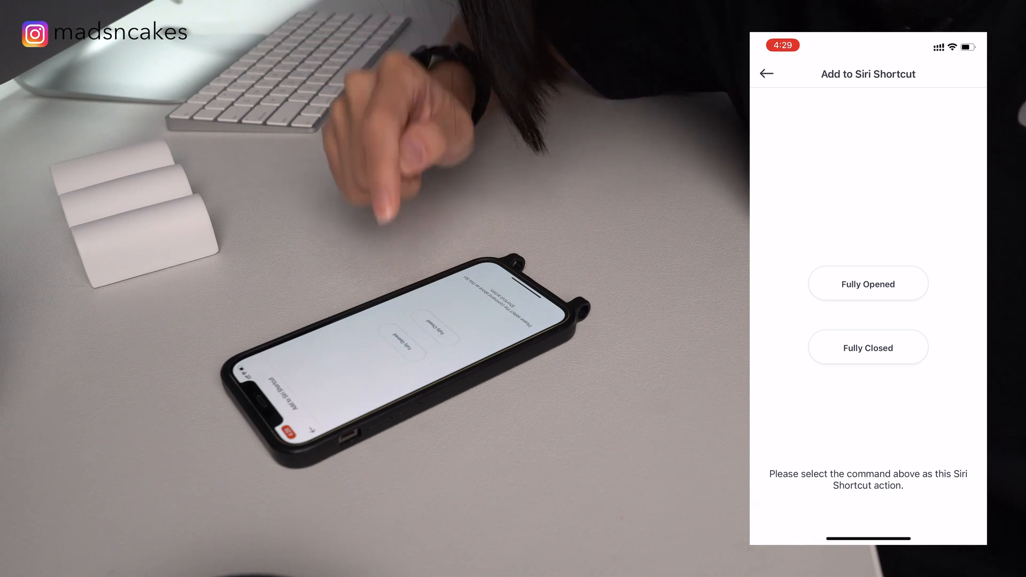
click(868, 283)
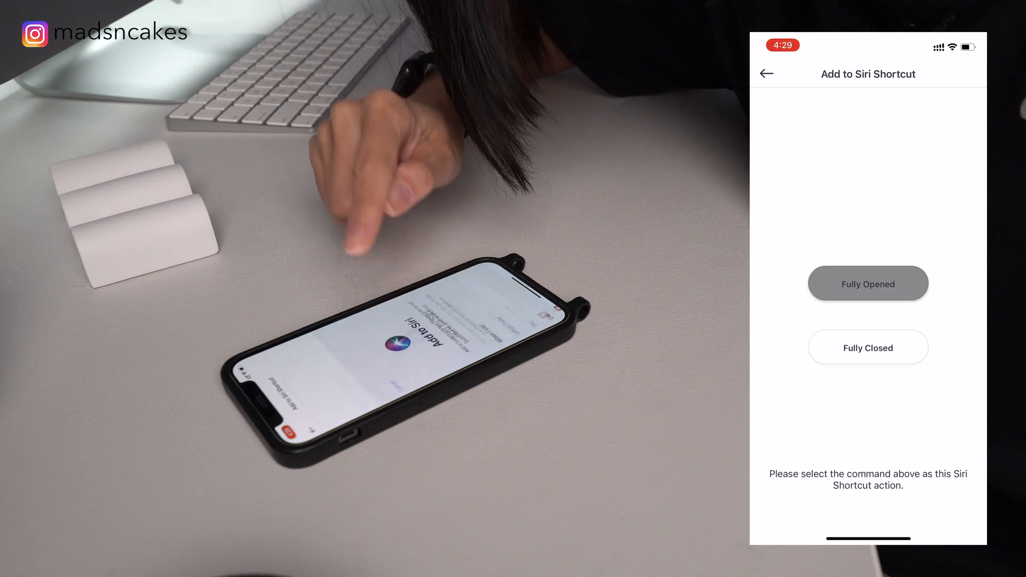
click(868, 283)
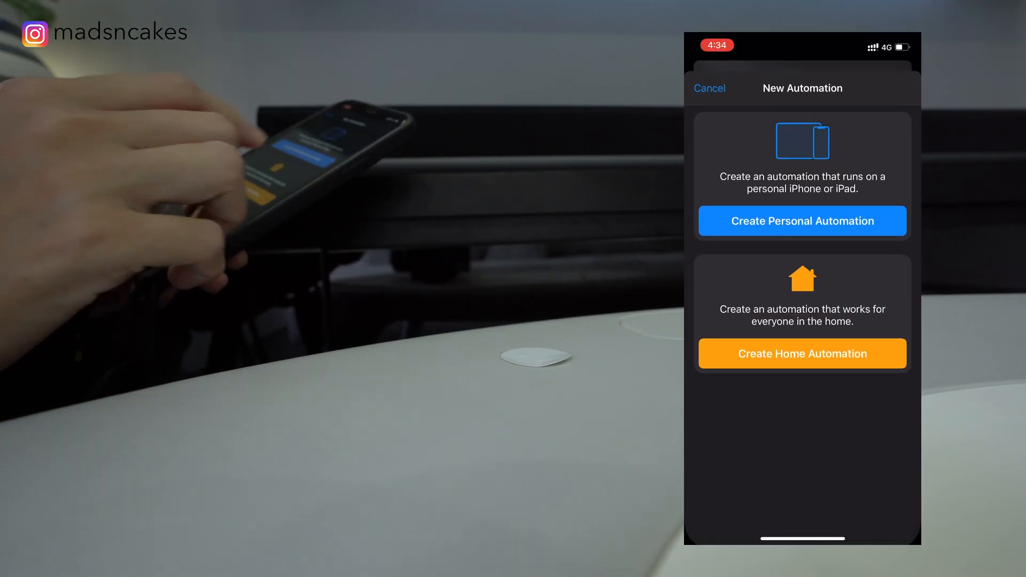
- Create a personal automation triggered by scanning the NFC tag named Test
click(802, 220)
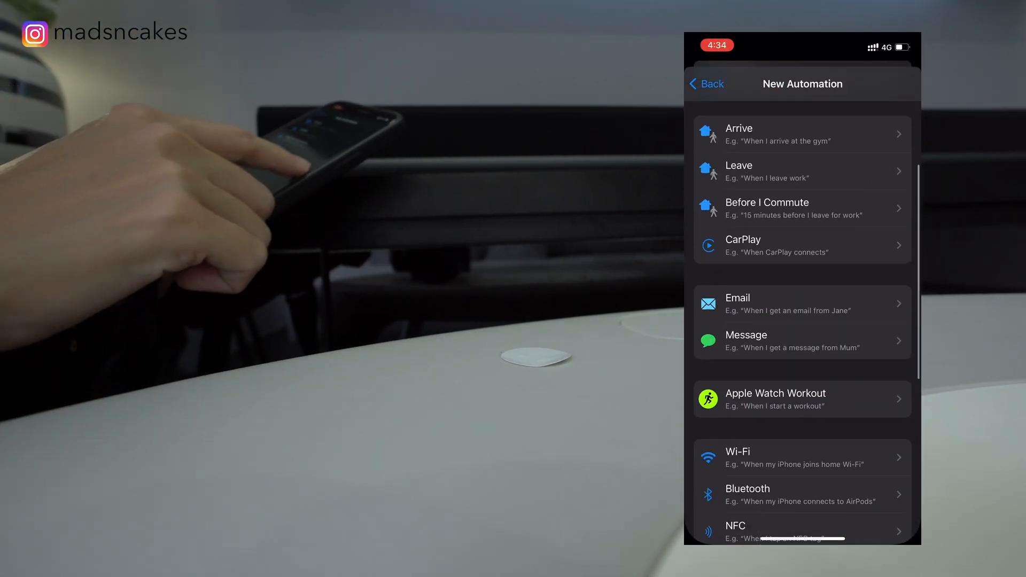
click(755, 531)
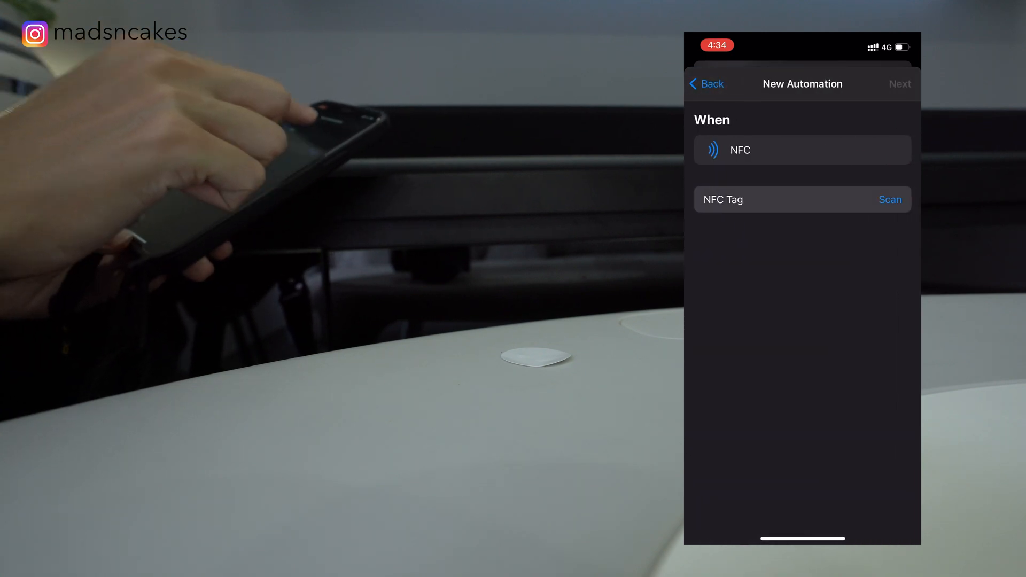
click(890, 199)
text(Run)
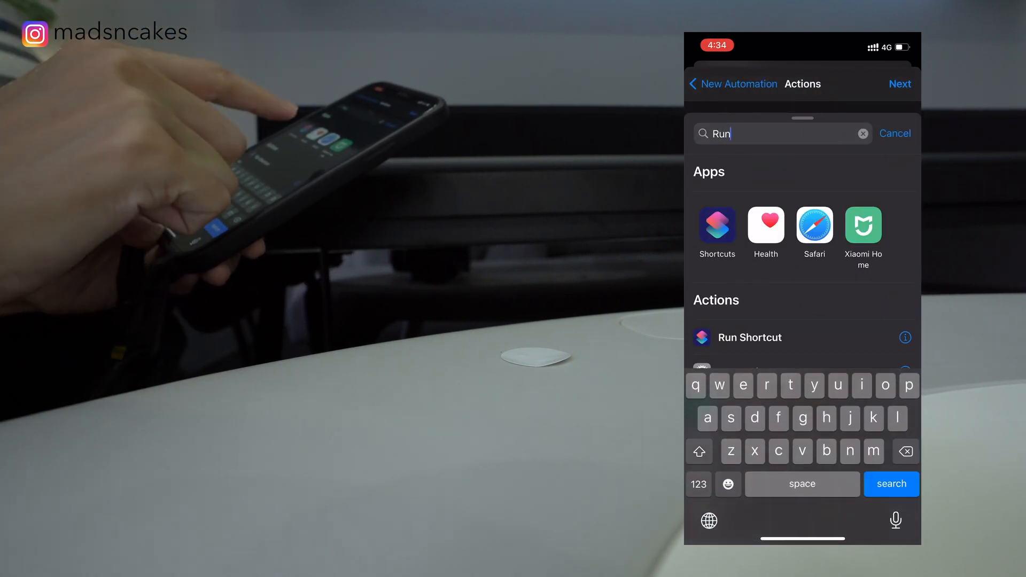
- Add a Run Shortcut action that runs the Wind Down shortcut
click(750, 337)
text(Win)
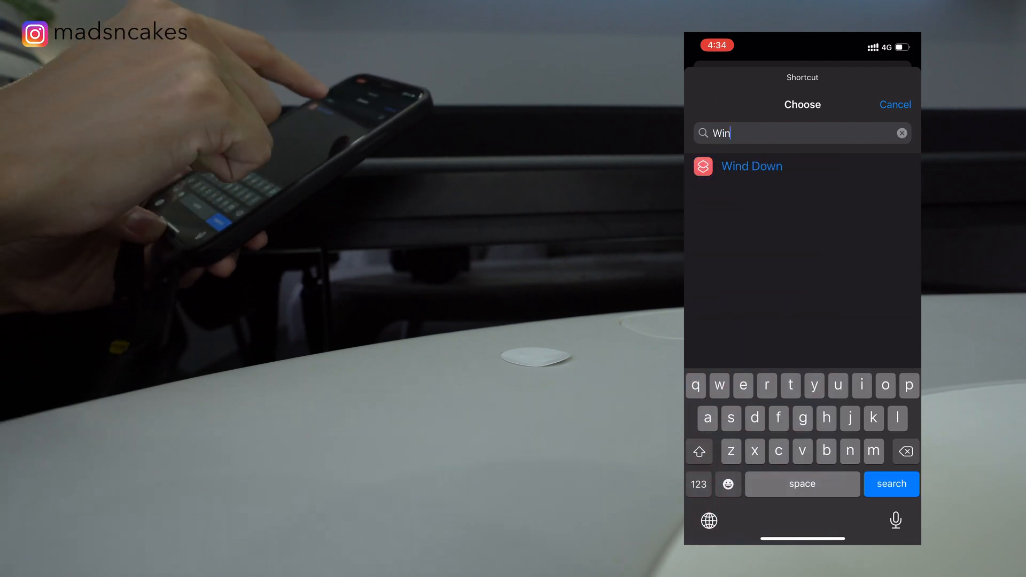
click(751, 166)
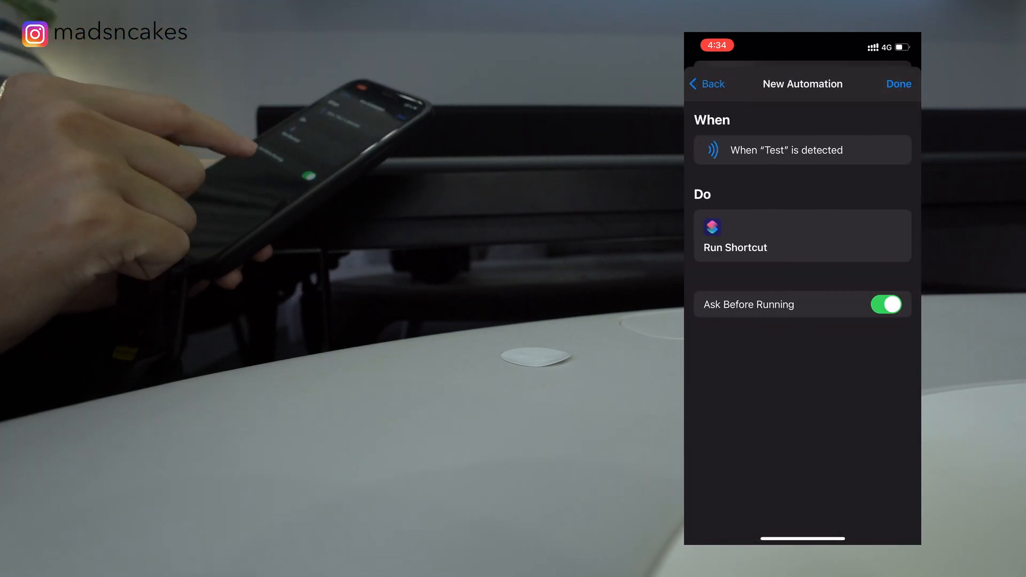
click(886, 304)
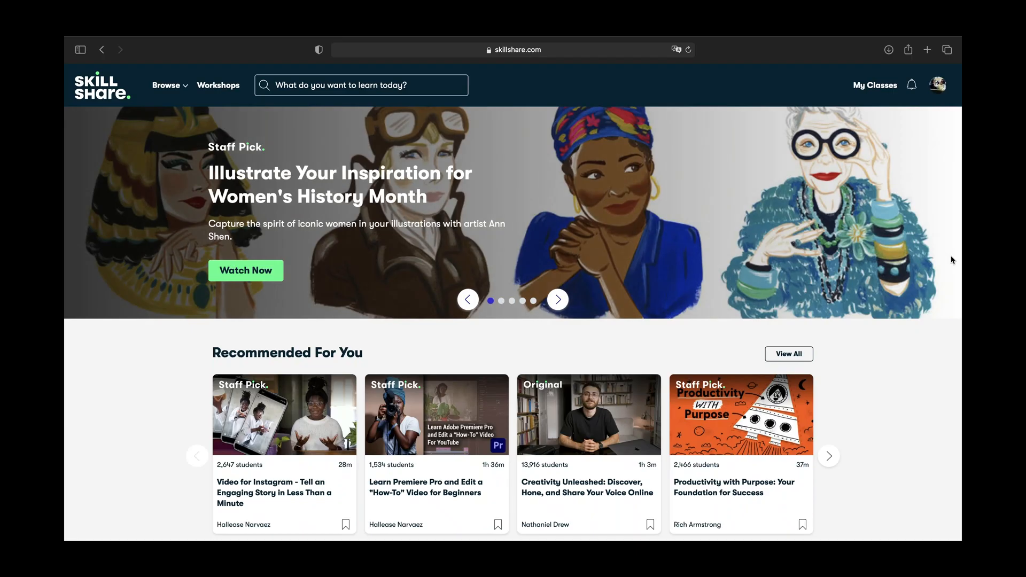
- Scroll past Recommended For You to the Join a Workshop section's three workshops
scroll(down, 3)
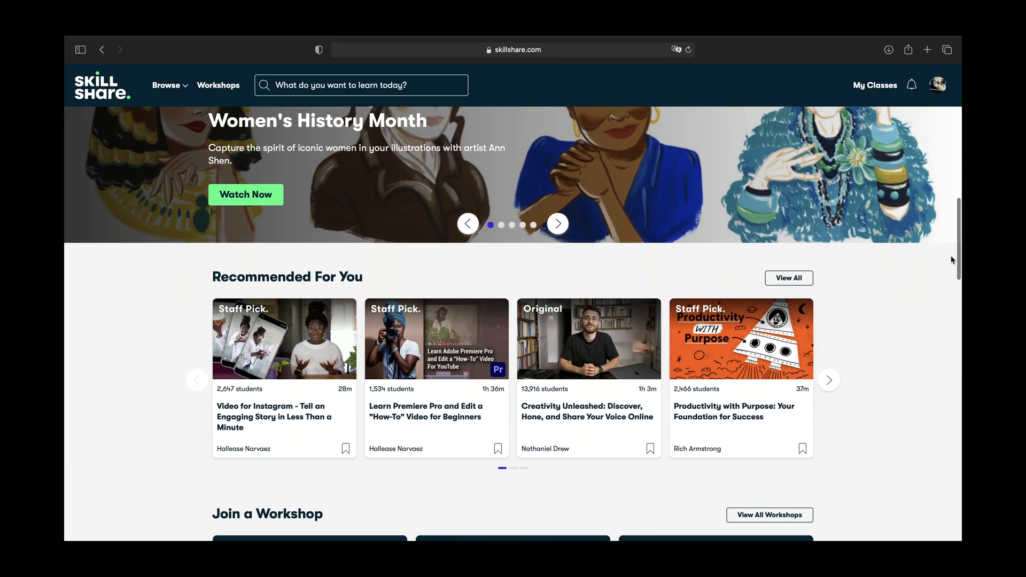
scroll(down, 3)
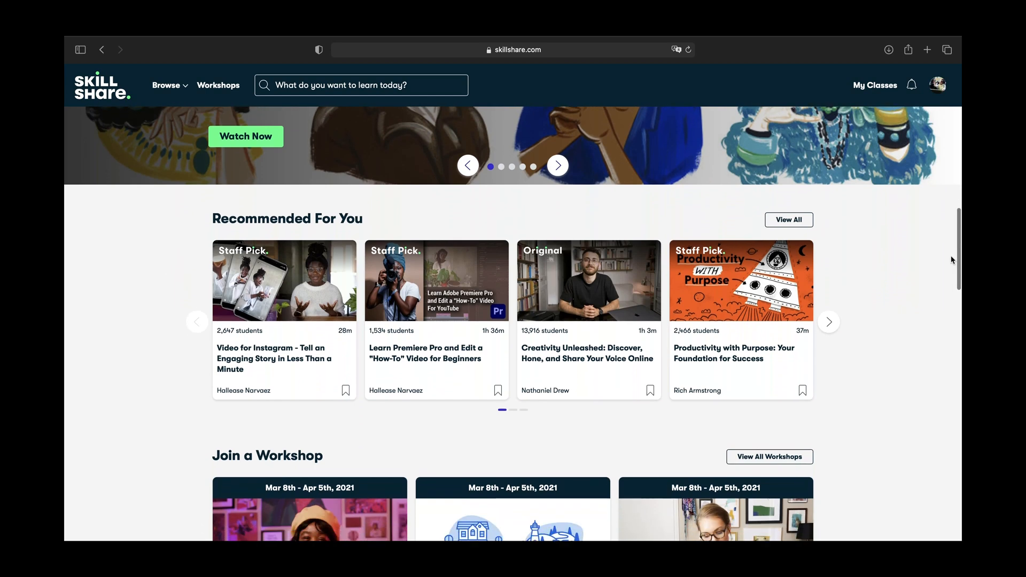
scroll(down, 3)
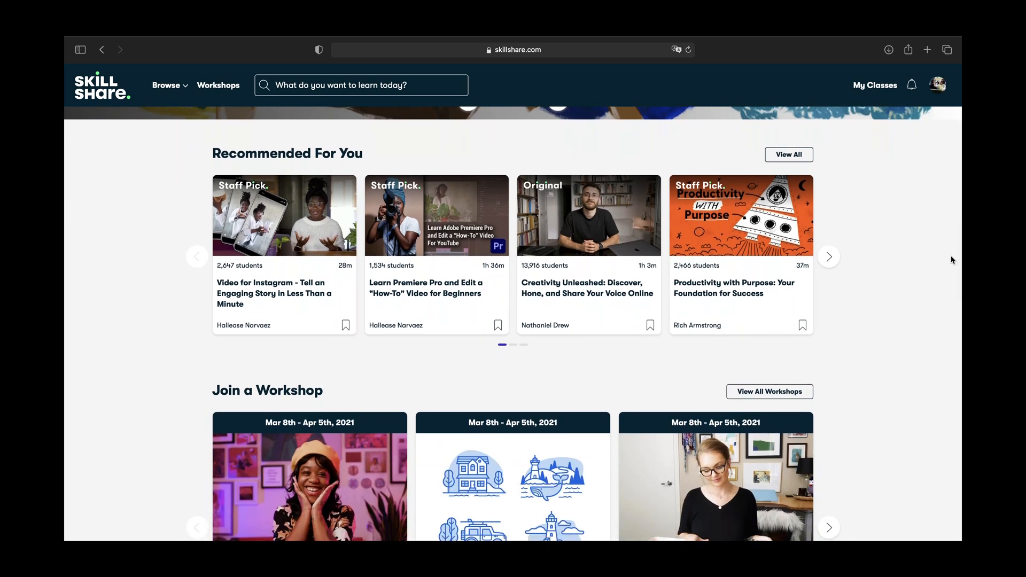
scroll(down, 3)
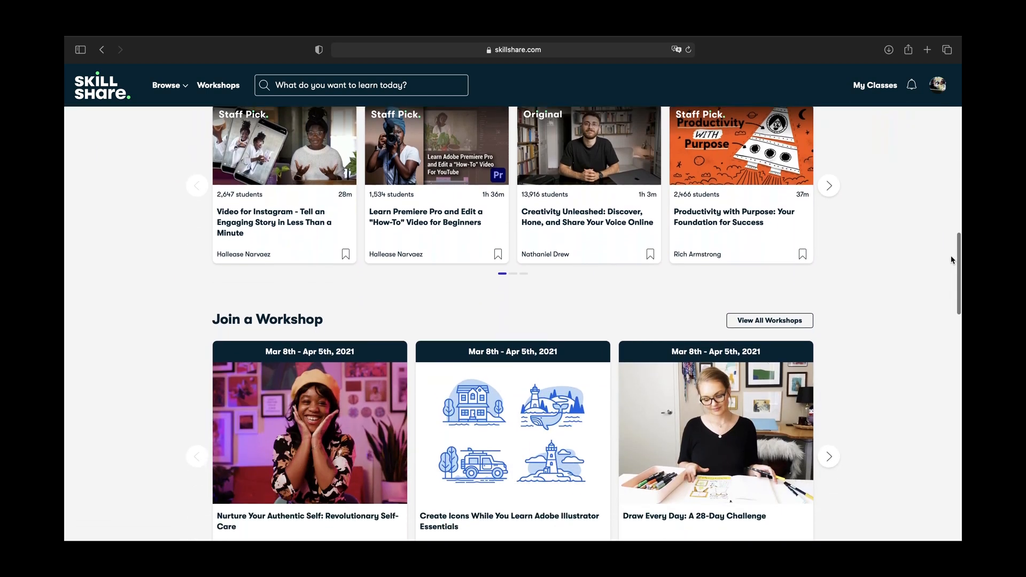
scroll(down, 3)
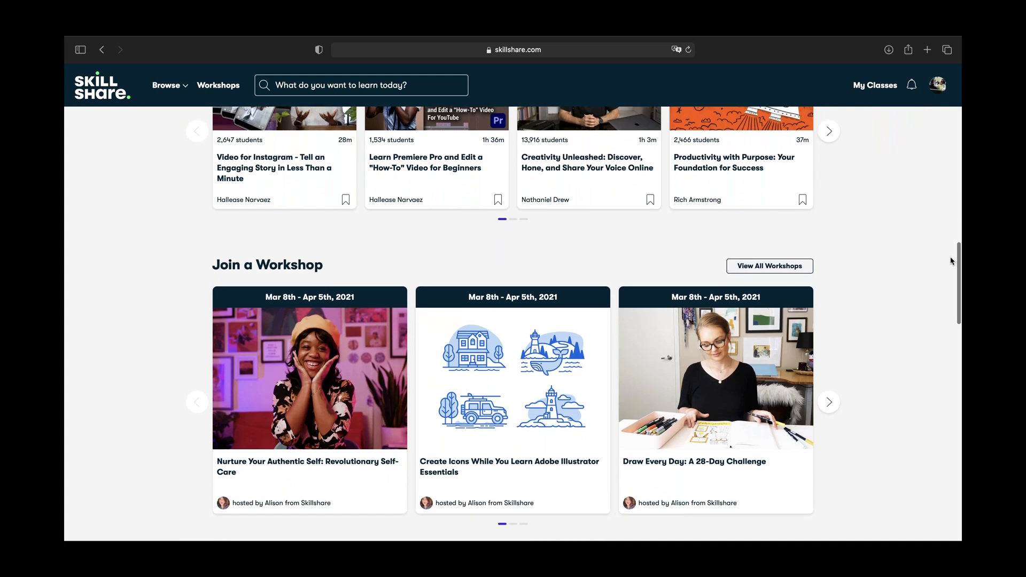